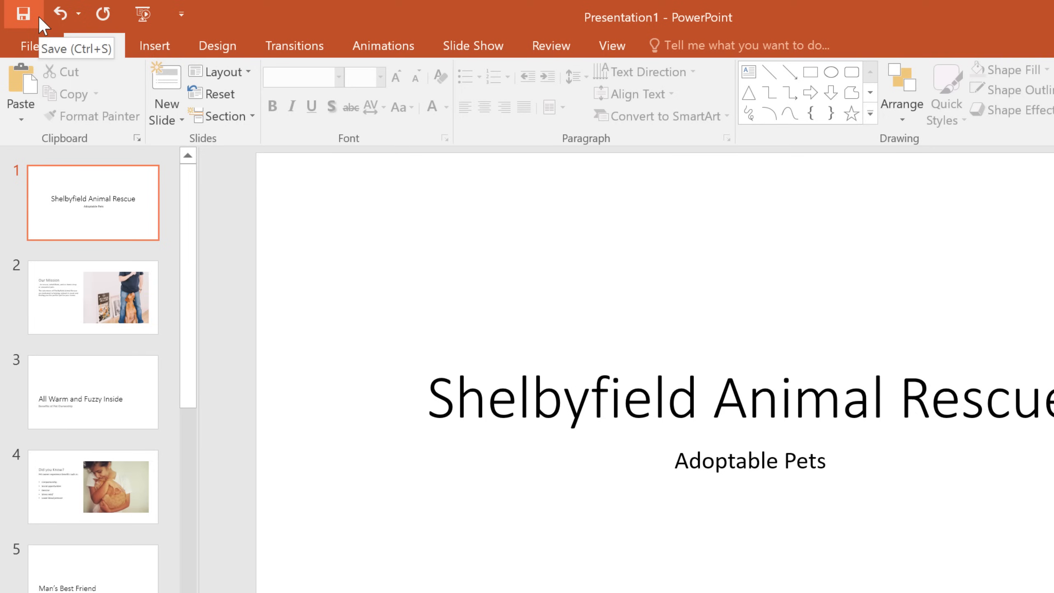
Save the presentation to Documents on This PC as 'Adoptable Pets'.
{"action": "left_click", "coordinate": [27, 46]}
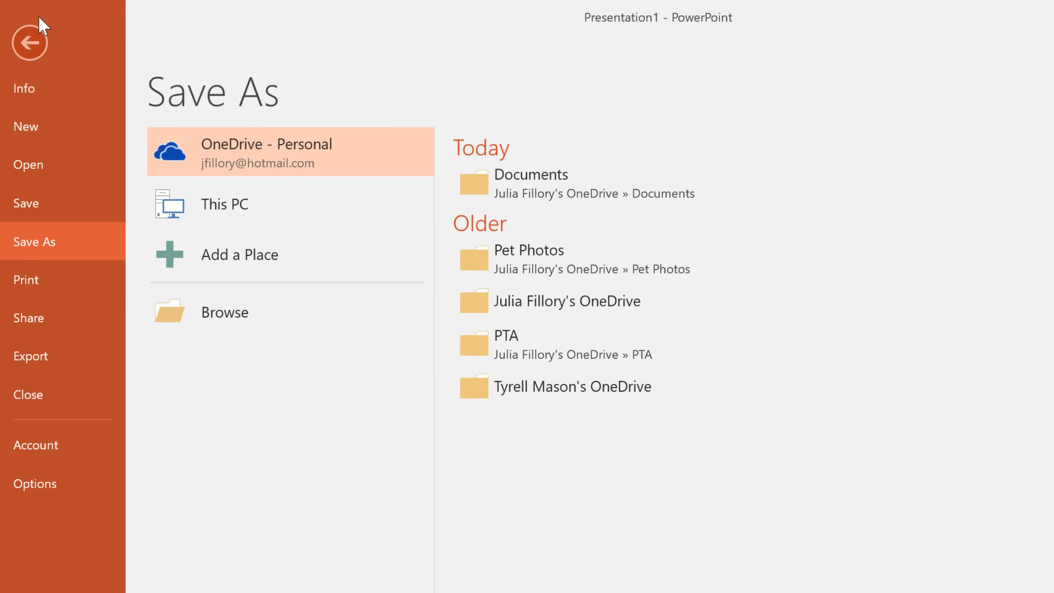
{"action": "mouse_move", "coordinate": [121, 158]}
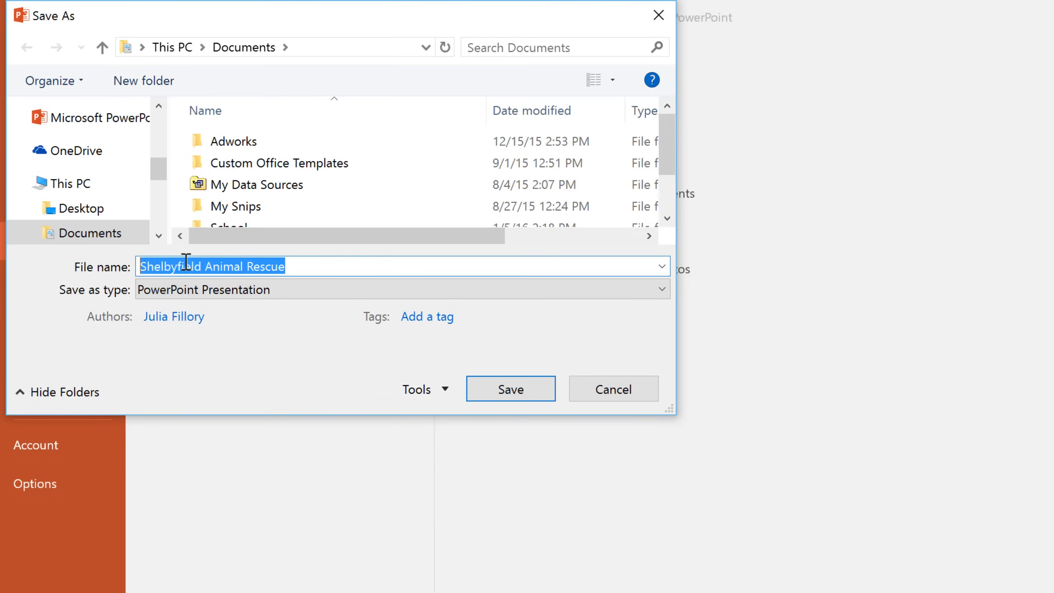
{"action": "type", "text": "Adoptable P"}
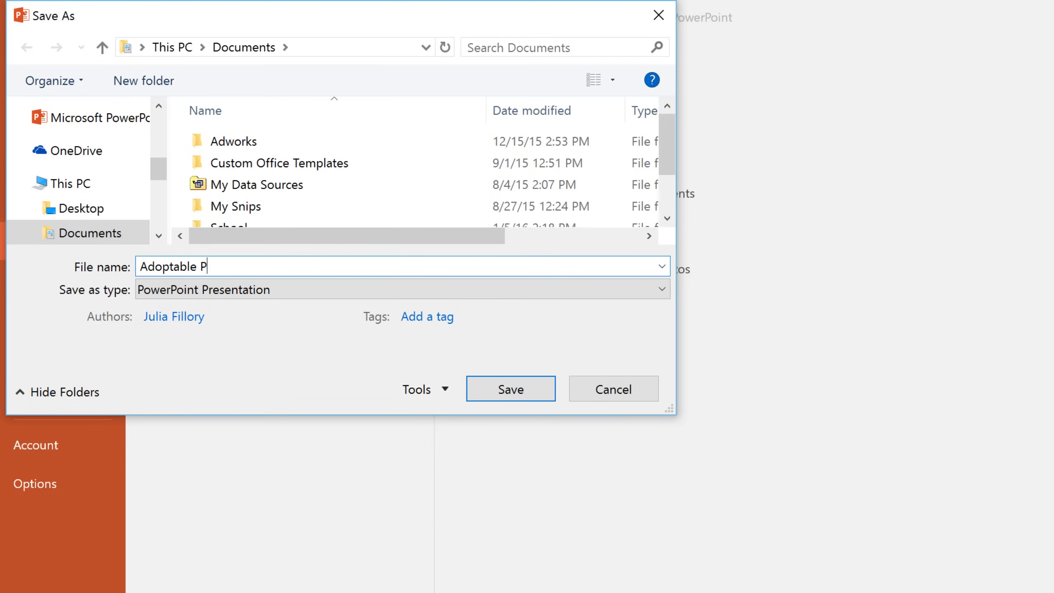
{"action": "type", "text": "ets"}
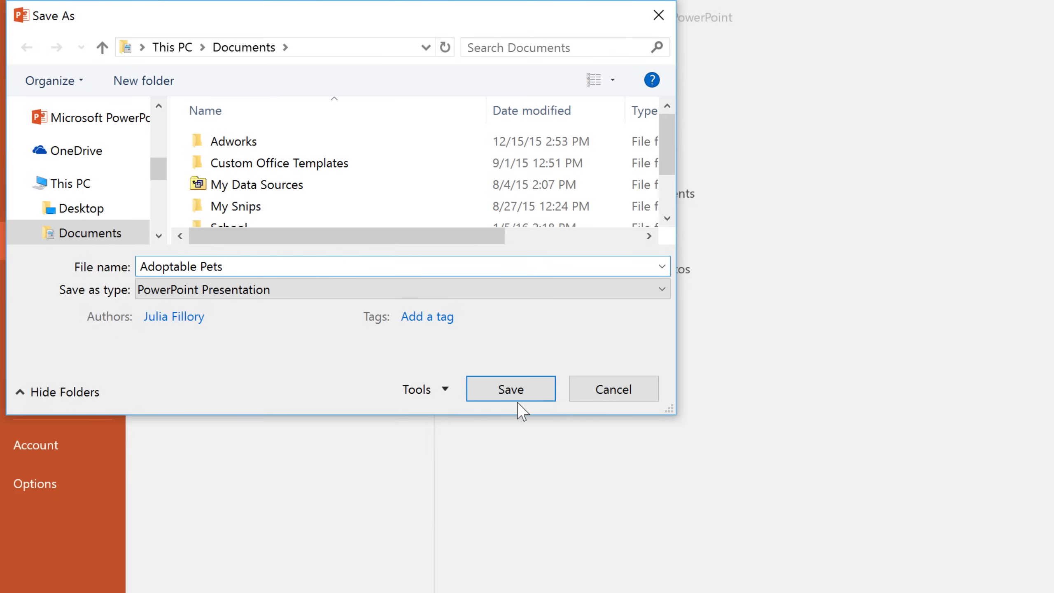
{"action": "left_click", "coordinate": [510, 389]}
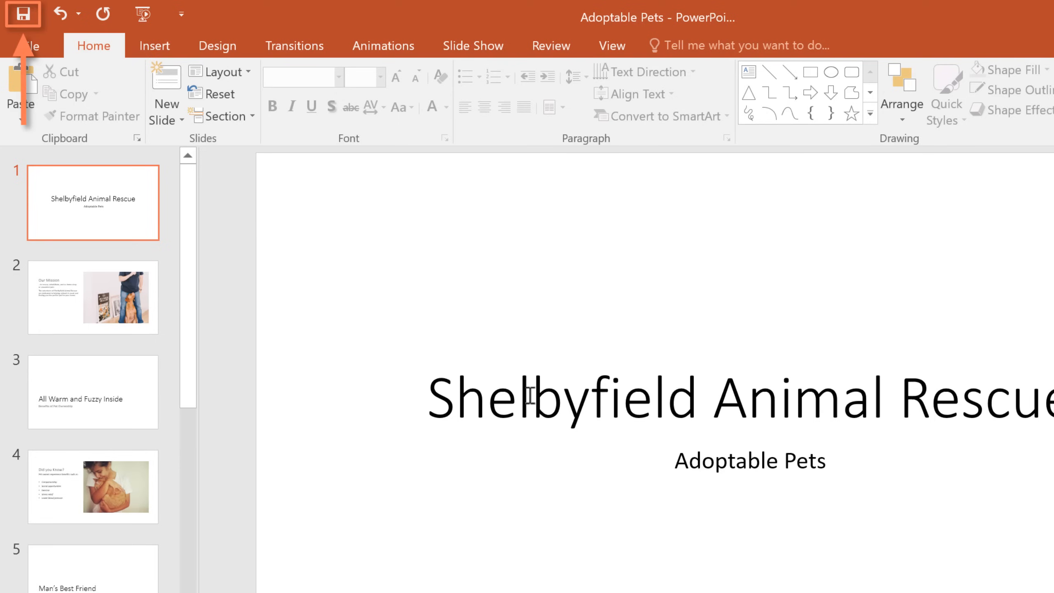
{"action": "key", "text": "ctrl+s"}
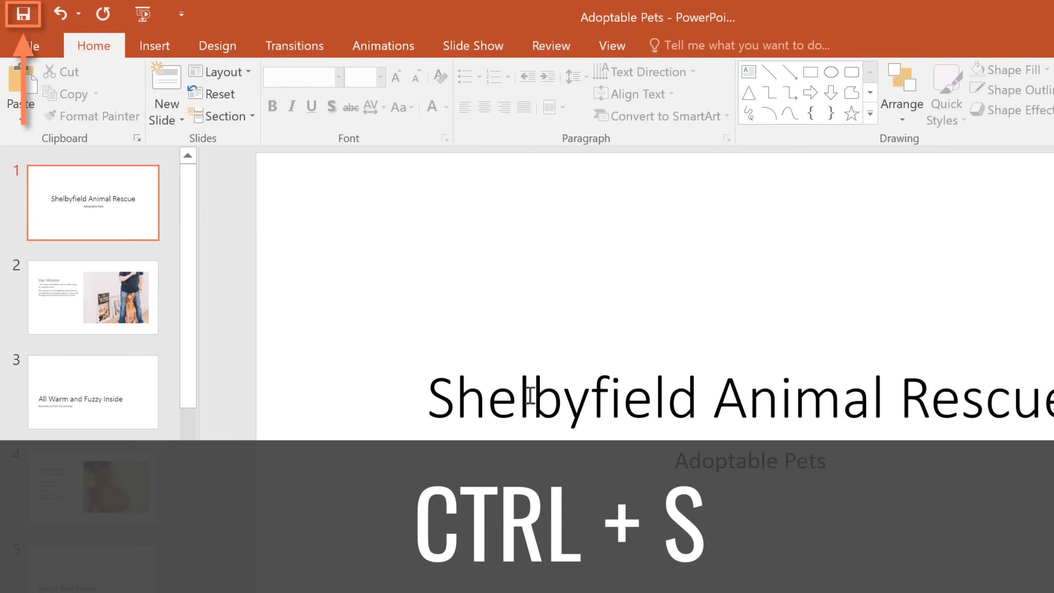
{"action": "key", "text": "ctrl+s"}
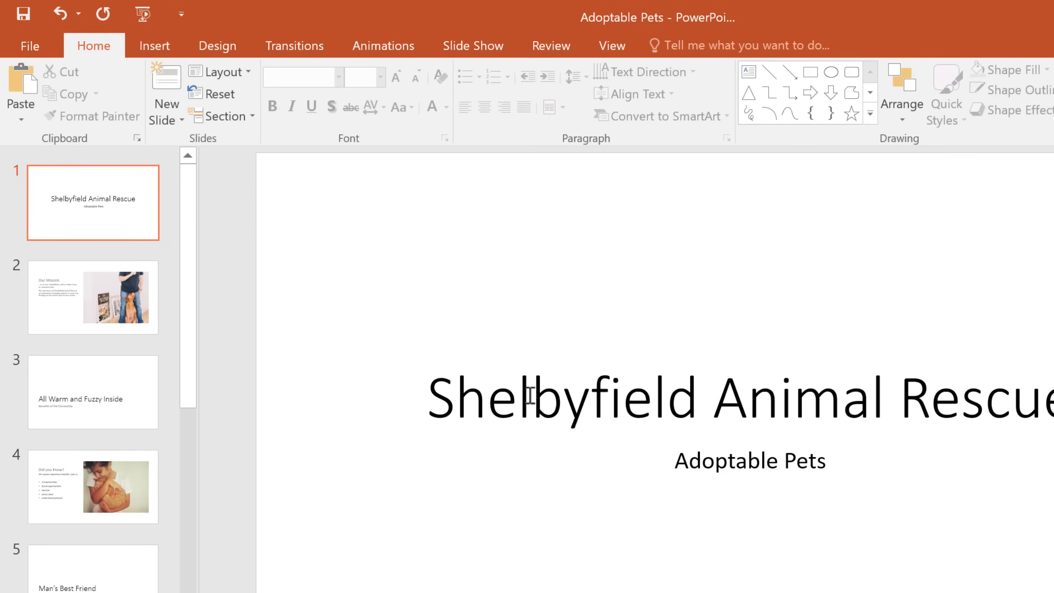
{"action": "mouse_move", "coordinate": [530, 395]}
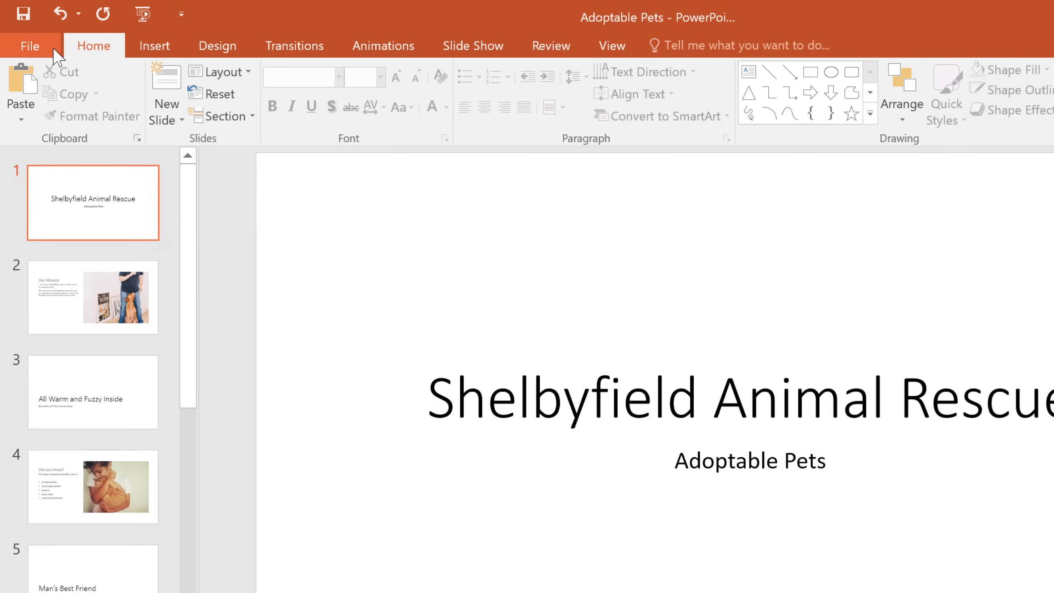
Open PowerPoint Options from the File menu.
{"action": "left_click", "coordinate": [29, 45]}
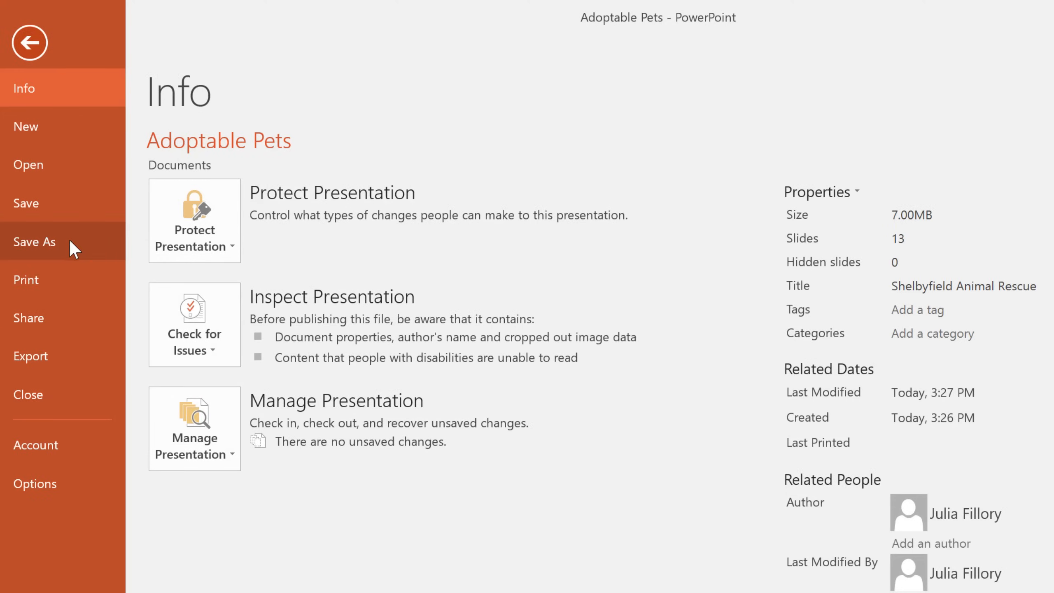
{"action": "left_click", "coordinate": [35, 241]}
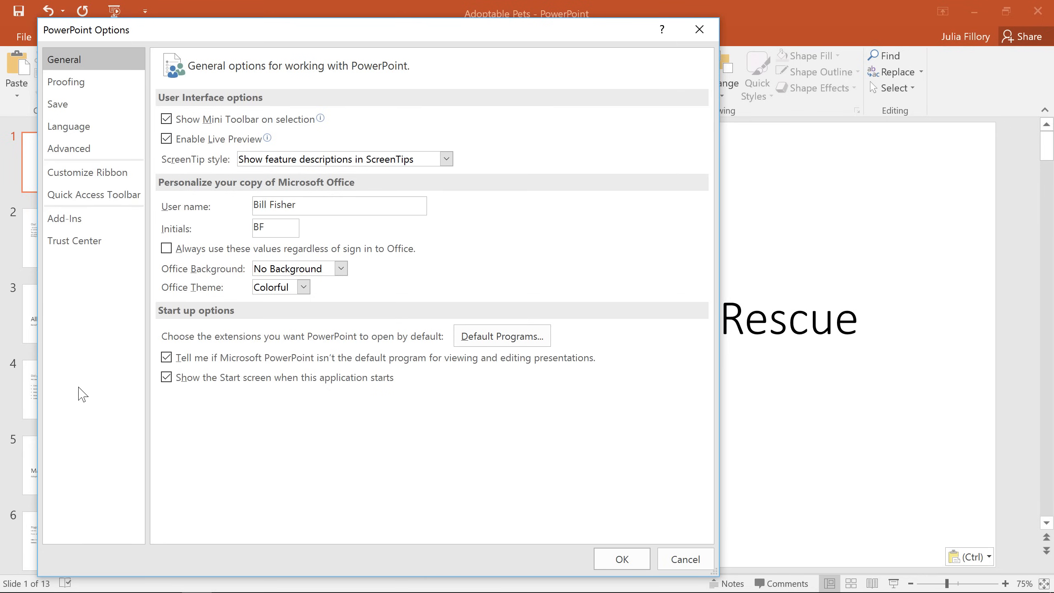
Turn on 'Save to Computer by default' in the Save options and confirm with OK.
{"action": "left_click", "coordinate": [58, 104]}
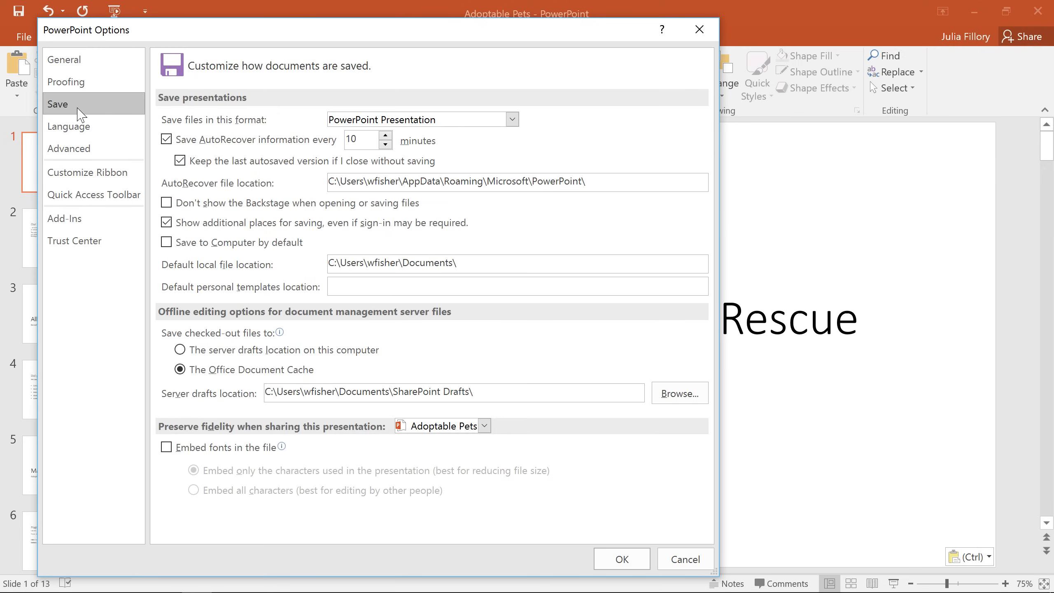
{"action": "mouse_move", "coordinate": [64, 218]}
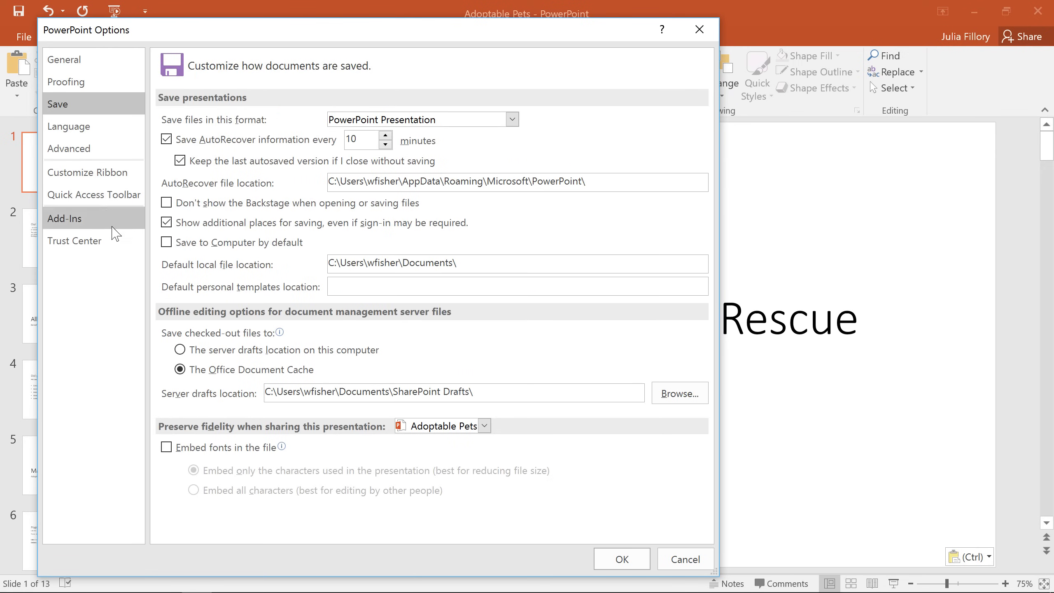
{"action": "left_click", "coordinate": [166, 243]}
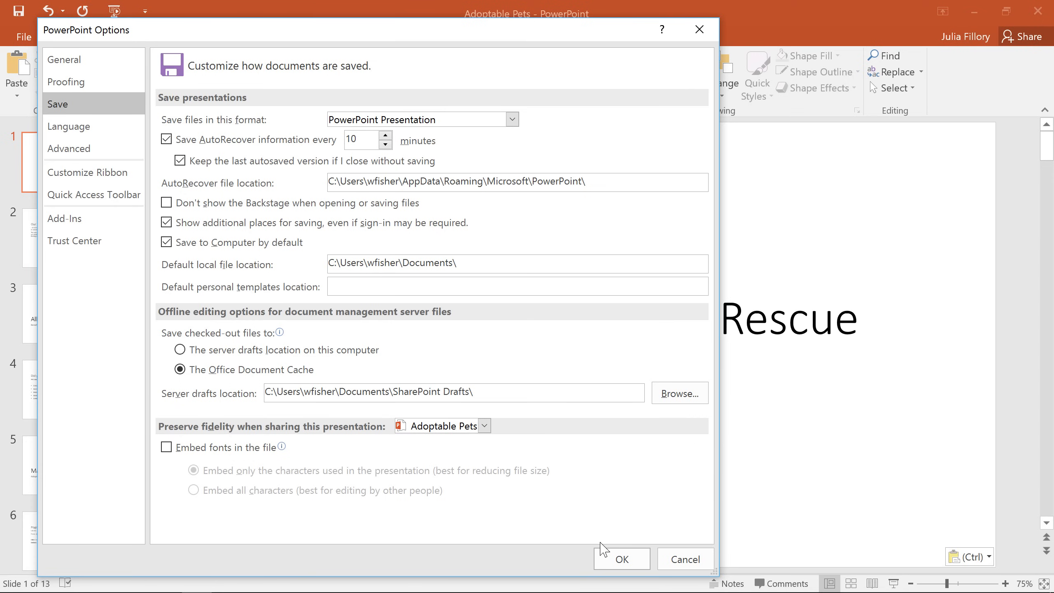
{"action": "left_click", "coordinate": [620, 559]}
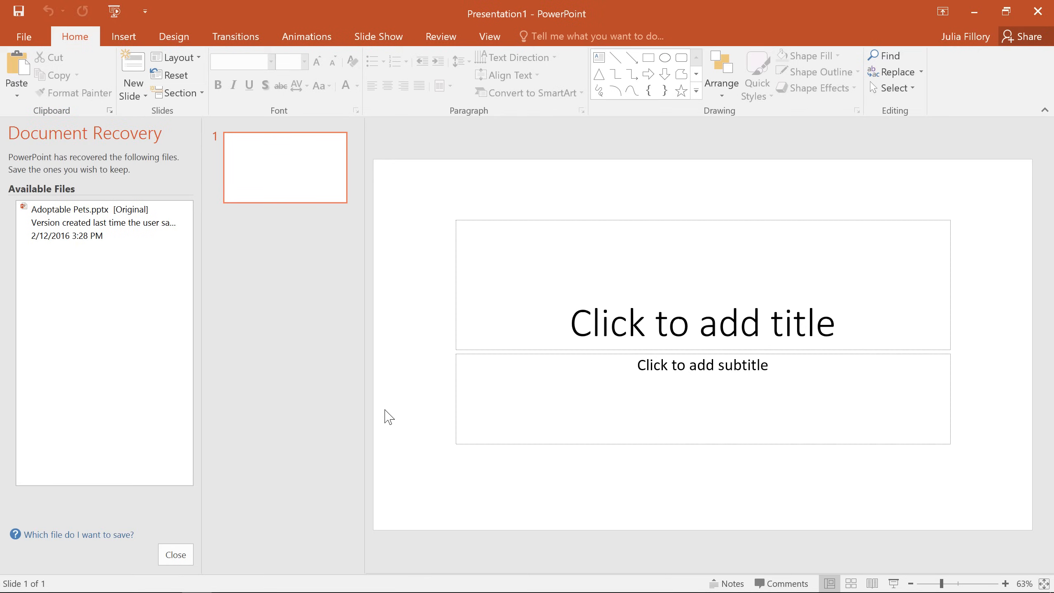
{"action": "mouse_move", "coordinate": [344, 430]}
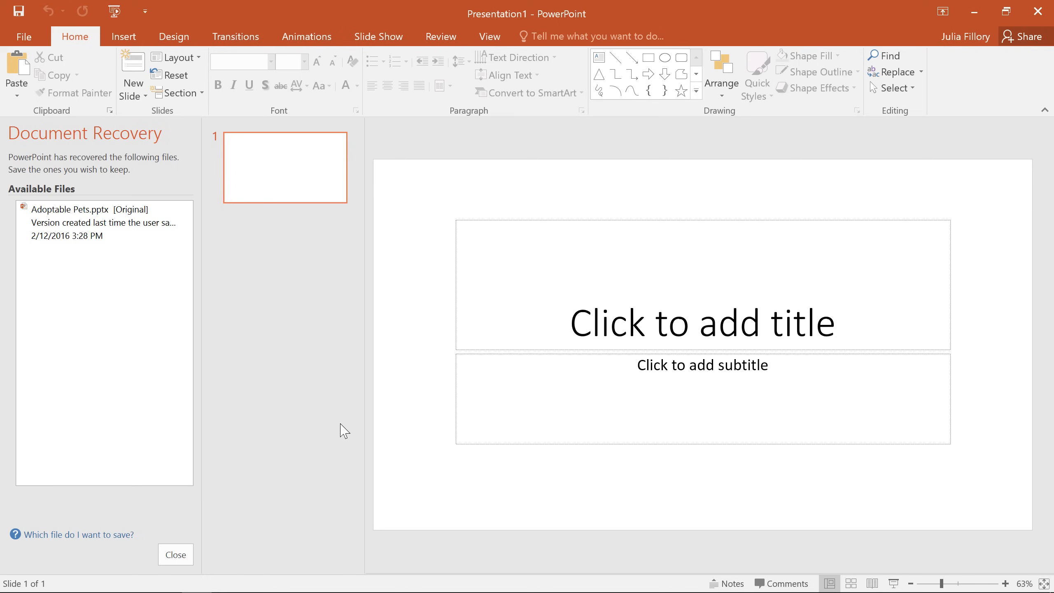
Open the recovered Adoptable Pets file and return to Normal view.
{"action": "left_click", "coordinate": [90, 219]}
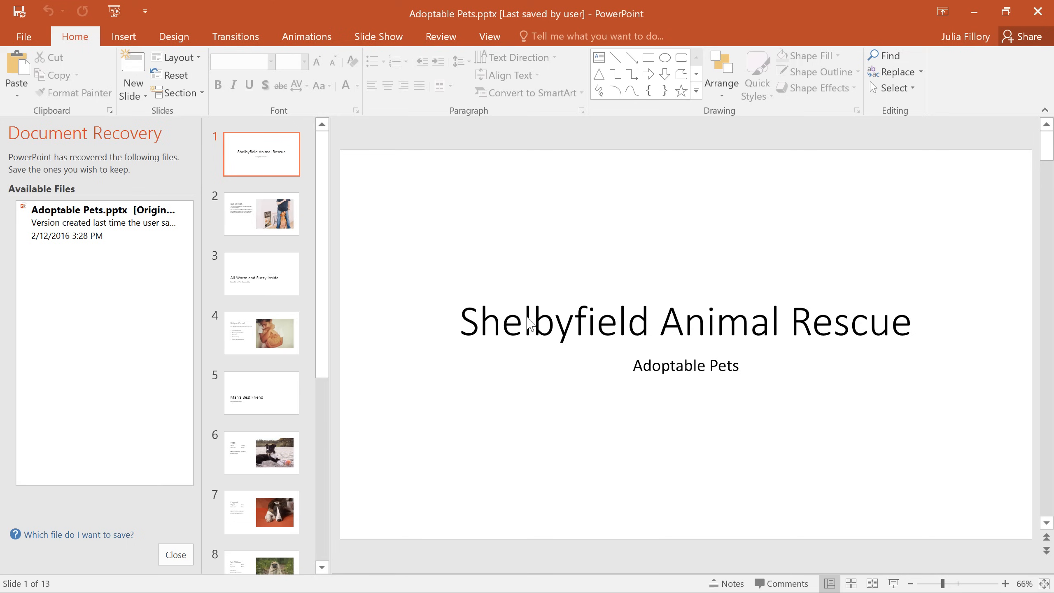
{"action": "left_click", "coordinate": [174, 554]}
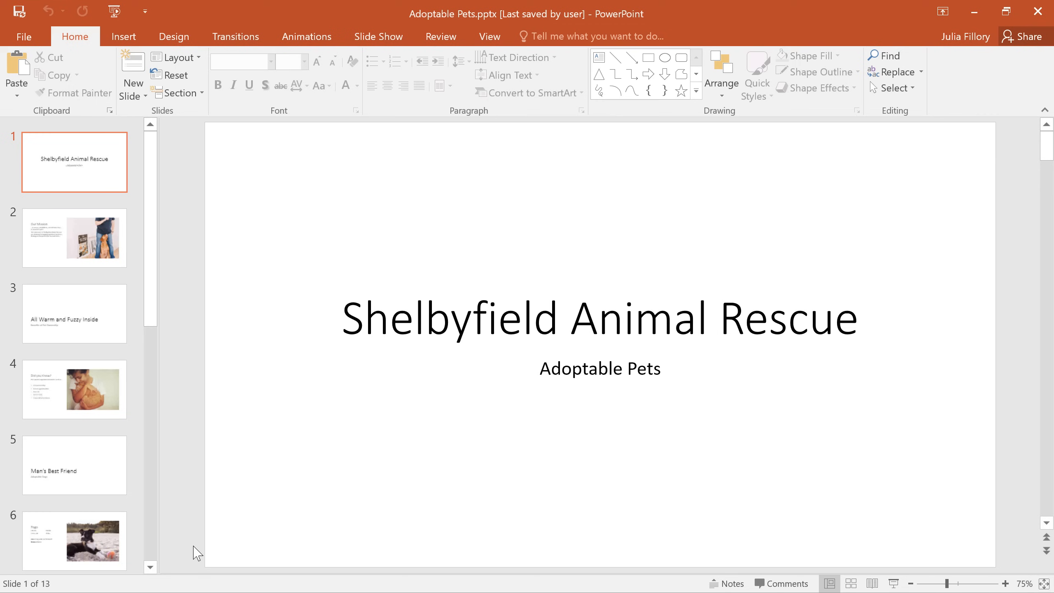
Show the Export page in File, offering Create PDF/XPS Document.
{"action": "left_click", "coordinate": [23, 36]}
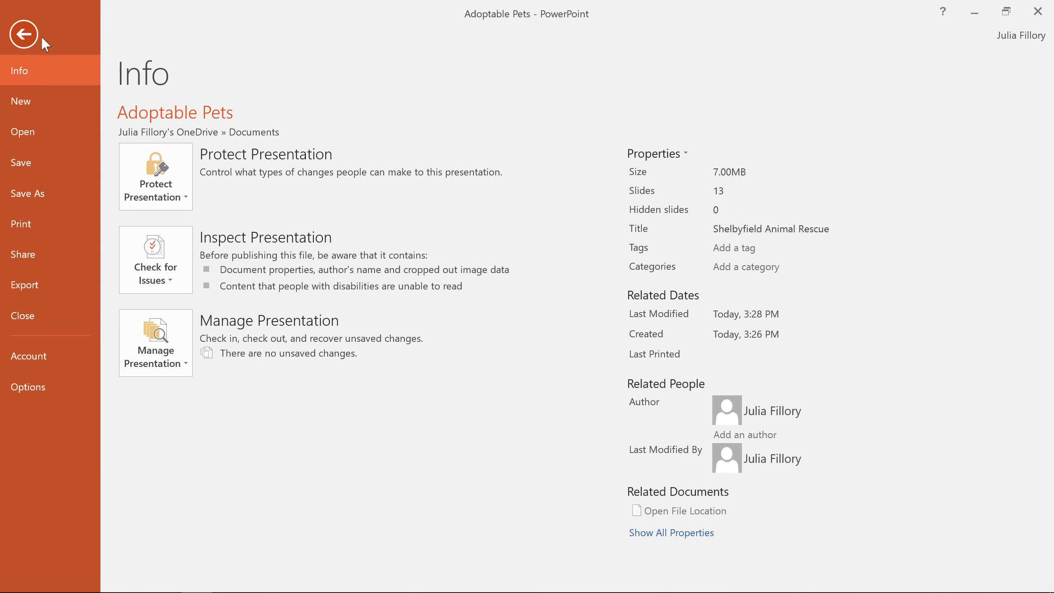
{"action": "mouse_move", "coordinate": [27, 193]}
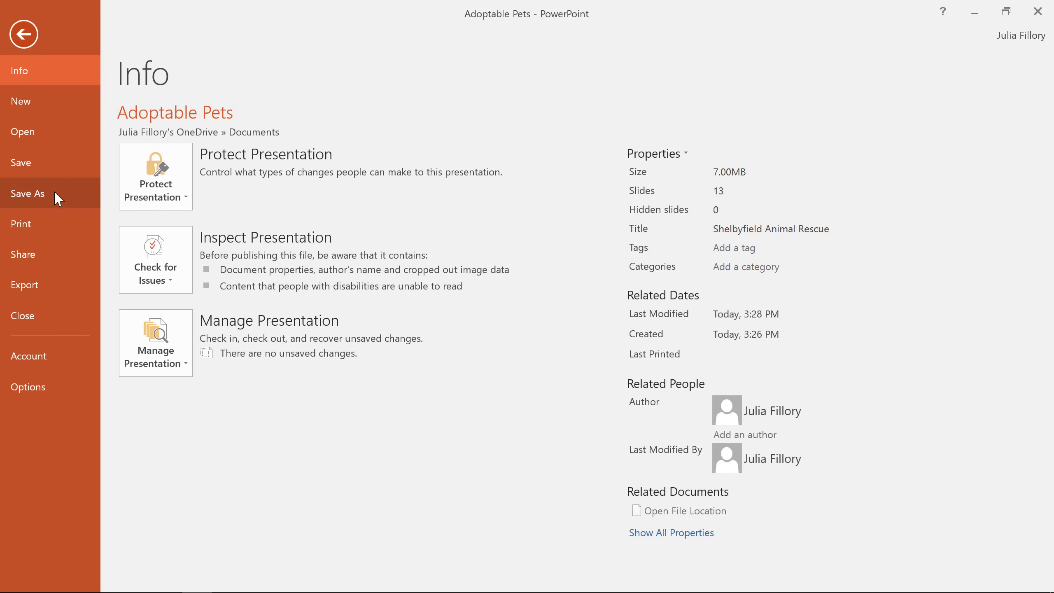
{"action": "left_click", "coordinate": [24, 285]}
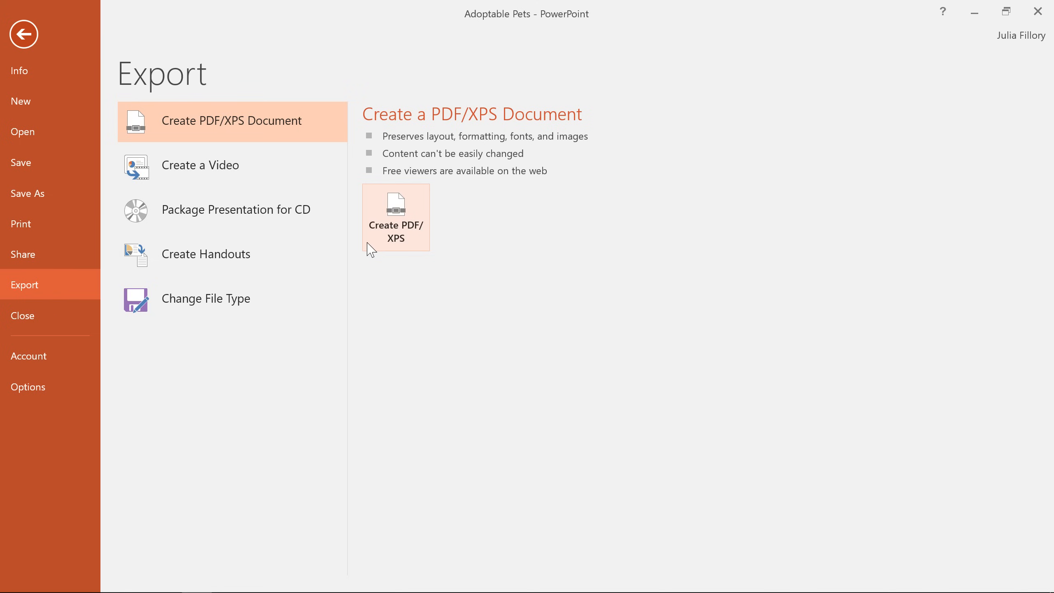
{"action": "mouse_move", "coordinate": [325, 276]}
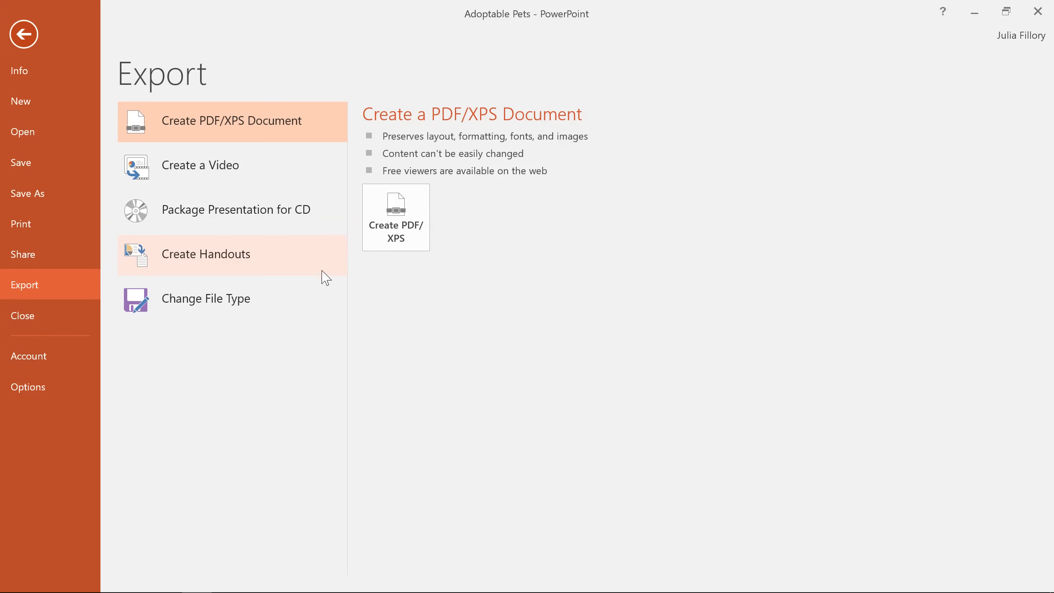
List the available file types under Change File Type.
{"action": "left_click", "coordinate": [207, 298]}
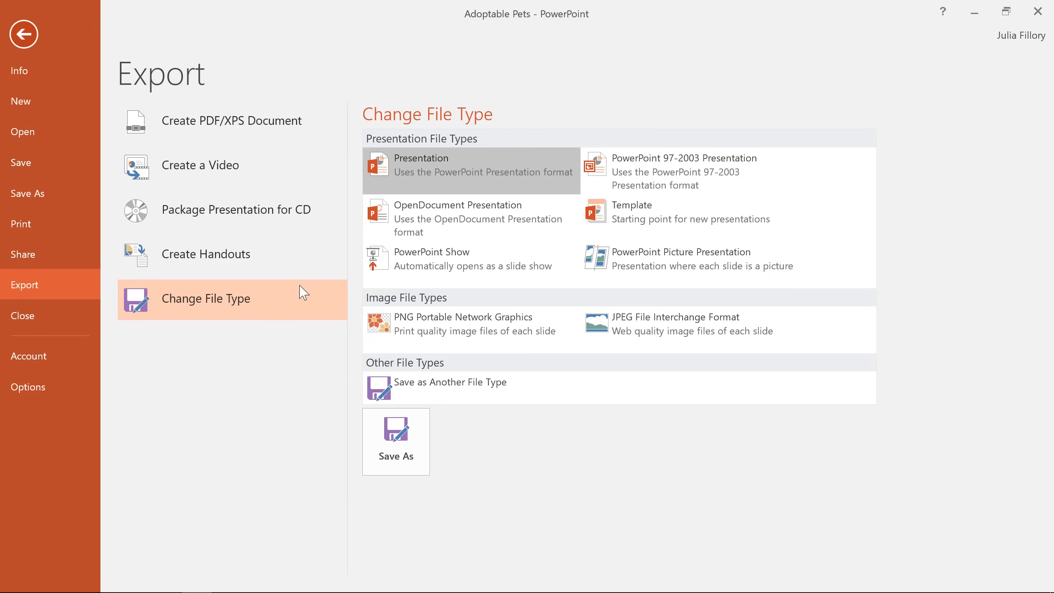
{"action": "mouse_move", "coordinate": [681, 233]}
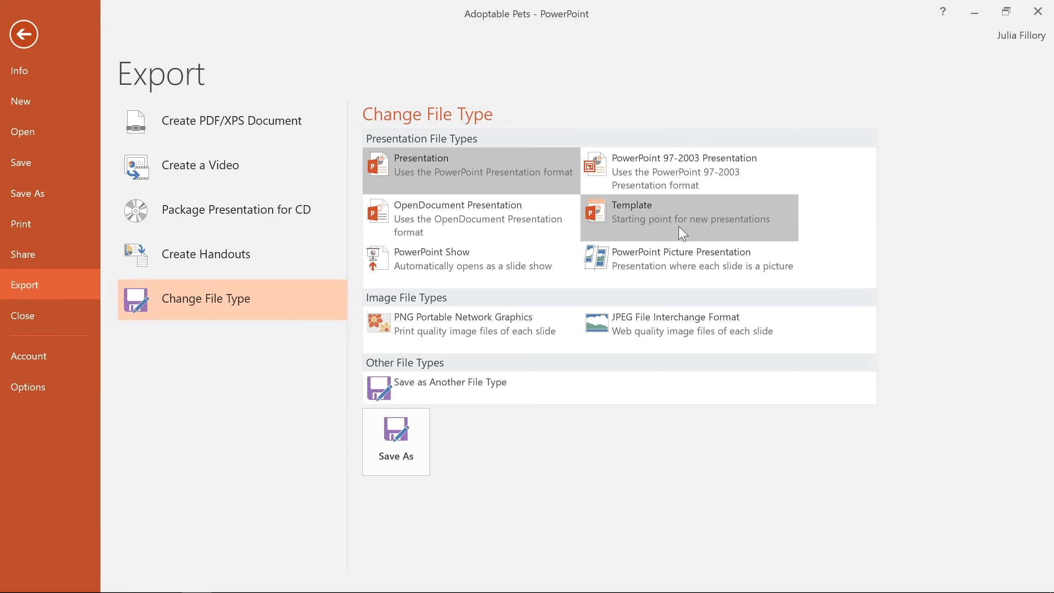
{"action": "mouse_move", "coordinate": [791, 176]}
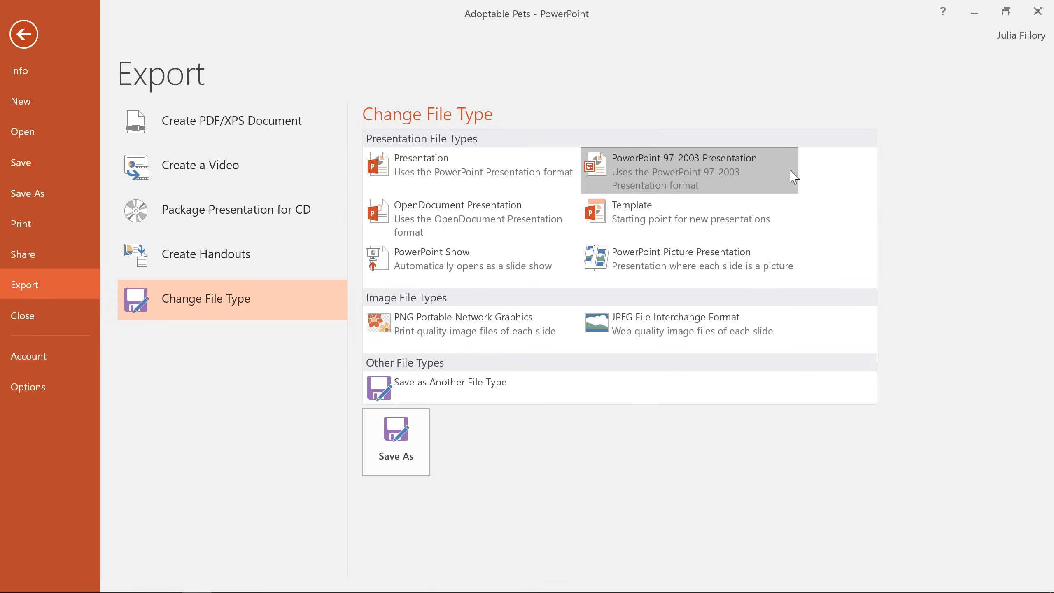
{"action": "mouse_move", "coordinate": [83, 290]}
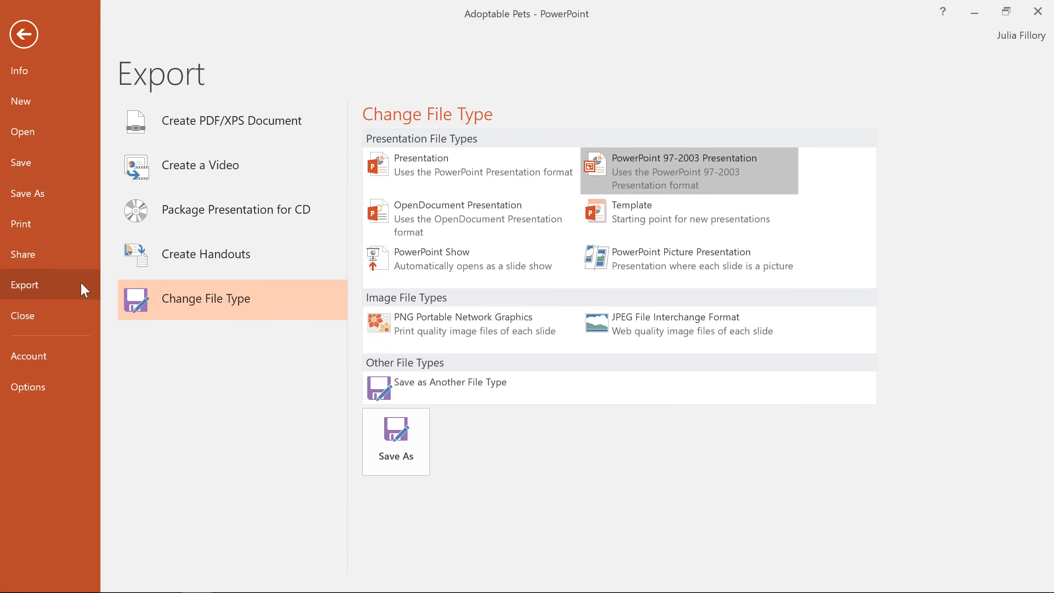
{"action": "left_click", "coordinate": [23, 254]}
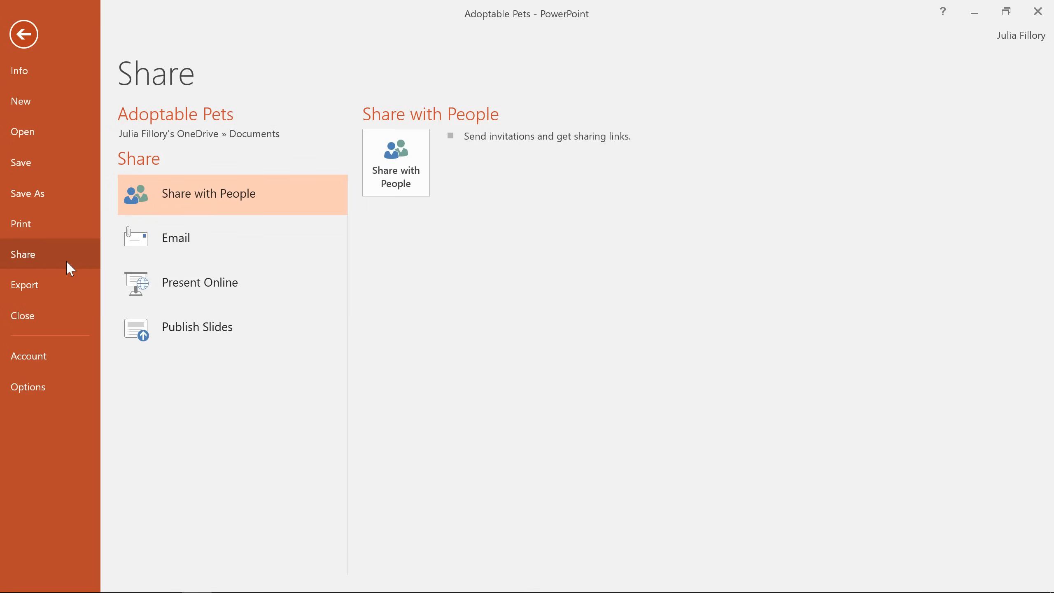
{"action": "mouse_move", "coordinate": [61, 256]}
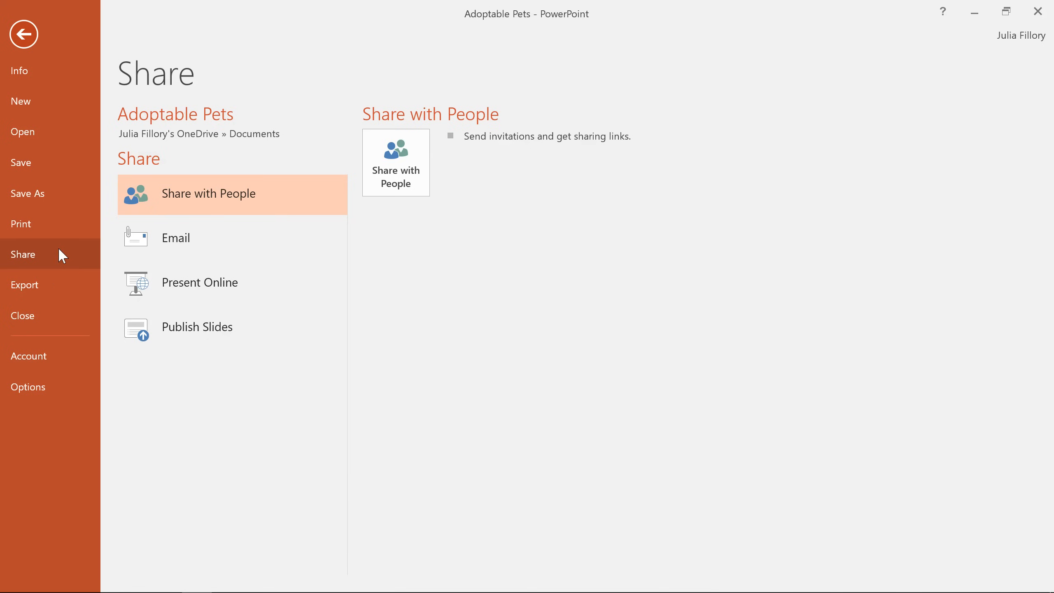
{"action": "left_click", "coordinate": [395, 162]}
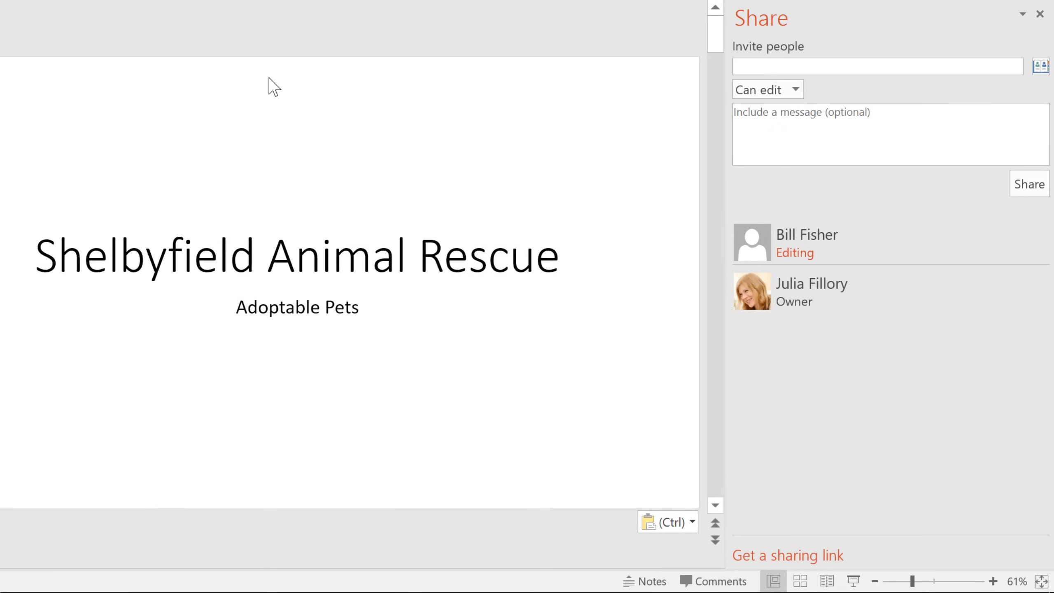
{"action": "left_click", "coordinate": [876, 66]}
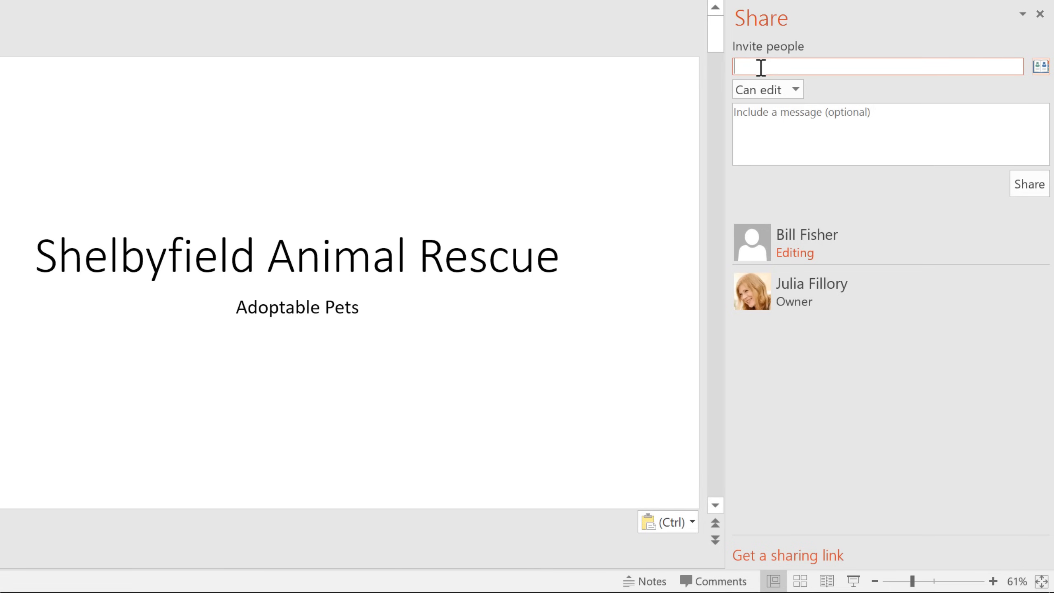
{"action": "type", "text": "gcf.ter"}
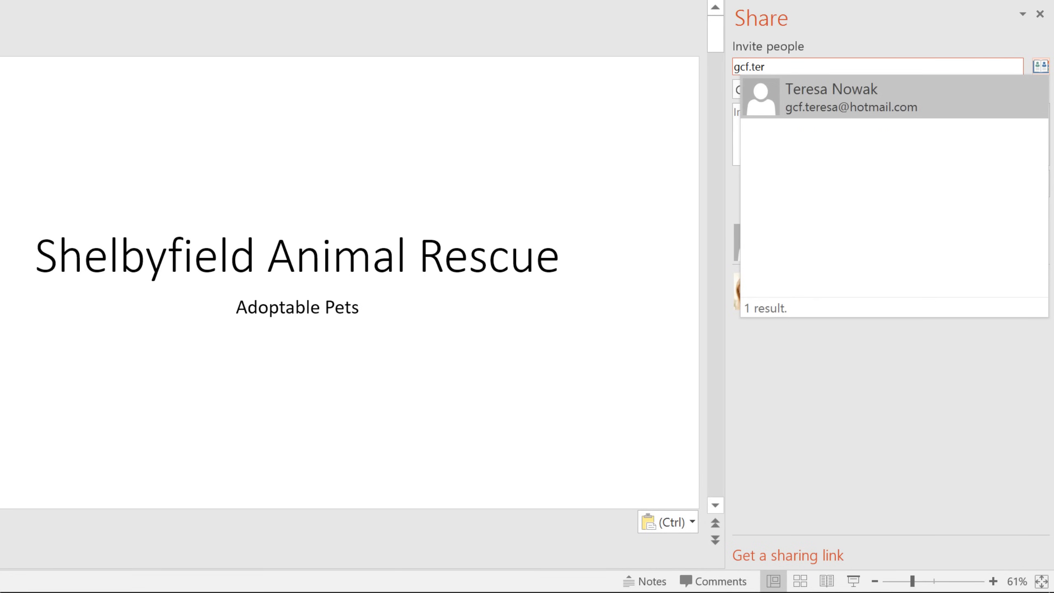
{"action": "left_click", "coordinate": [830, 97]}
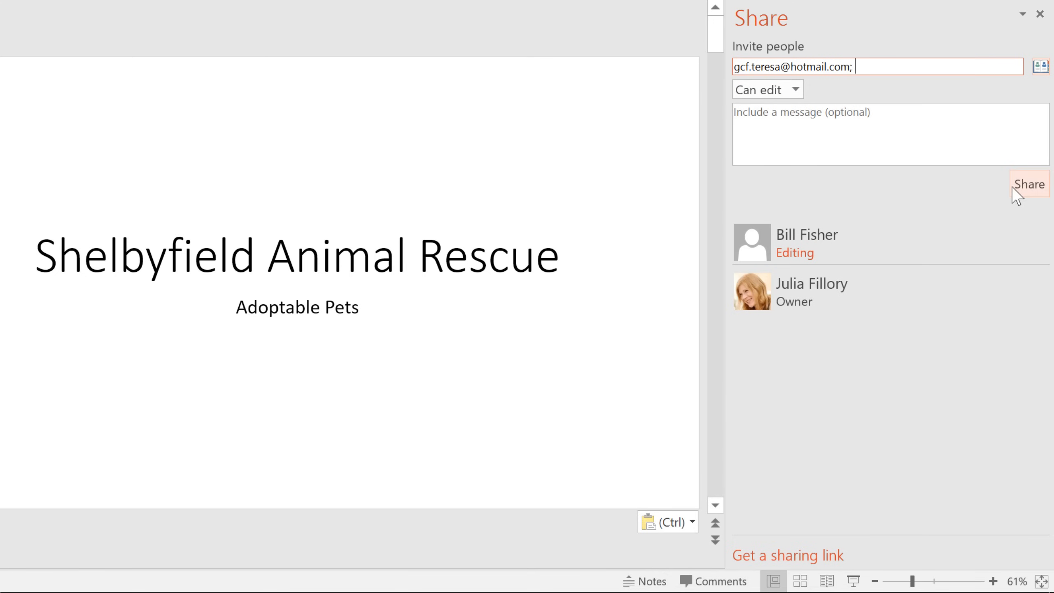
{"action": "left_click", "coordinate": [1029, 184]}
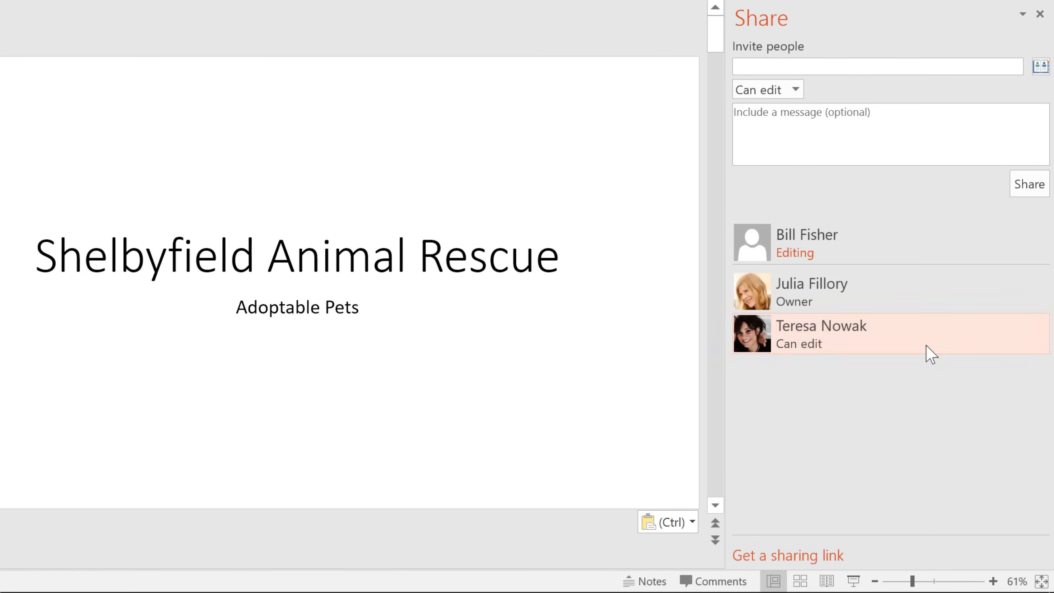